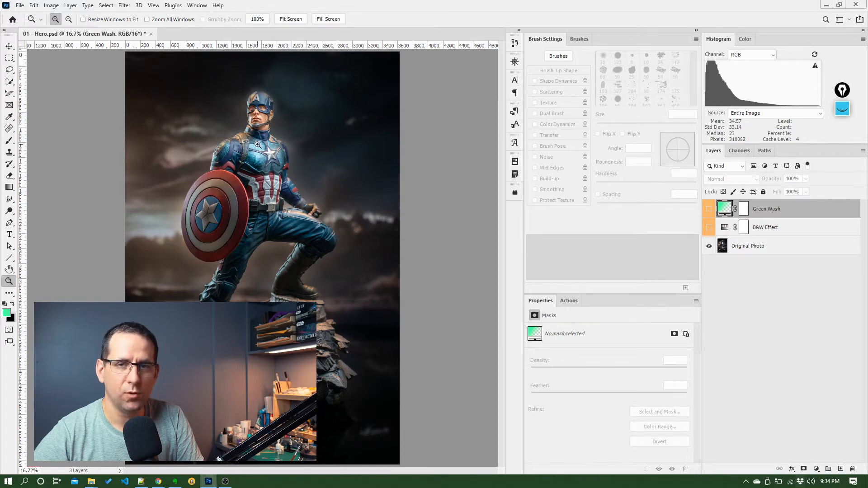
mouse_move(198, 162)
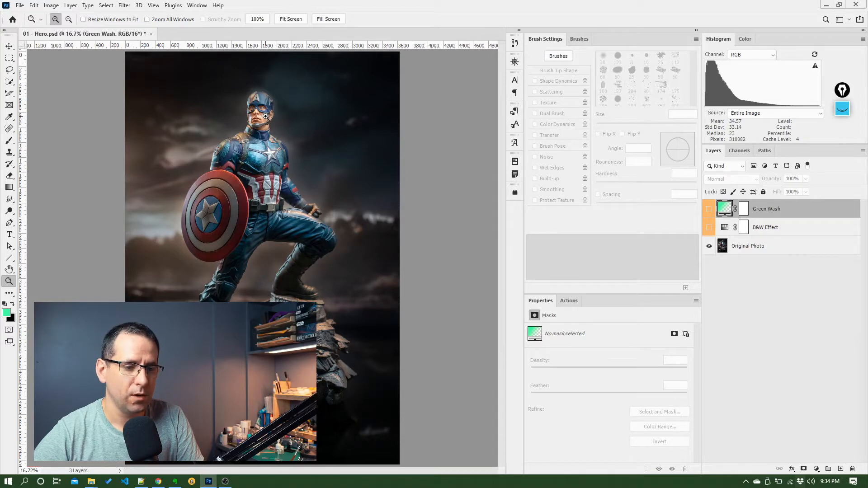
mouse_move(9, 141)
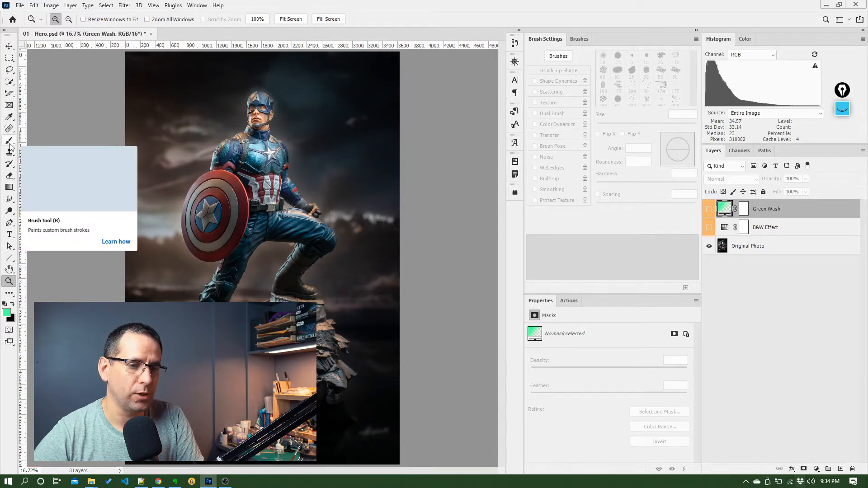
Select the Brush tool with its soft round 300 px tip at 0% hardness.
left_click(10, 141)
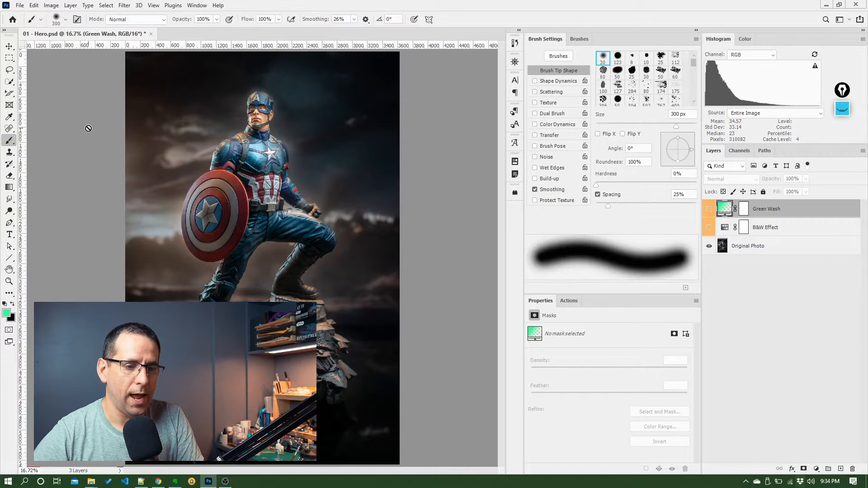
mouse_move(37, 138)
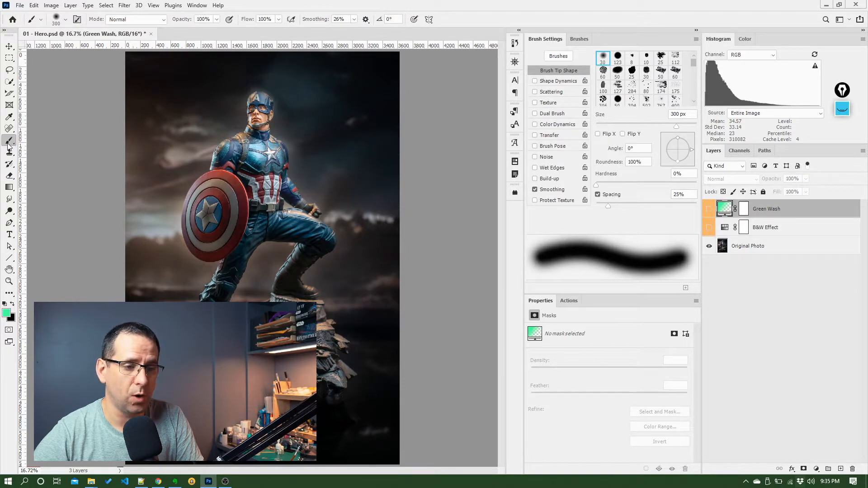
mouse_move(9, 143)
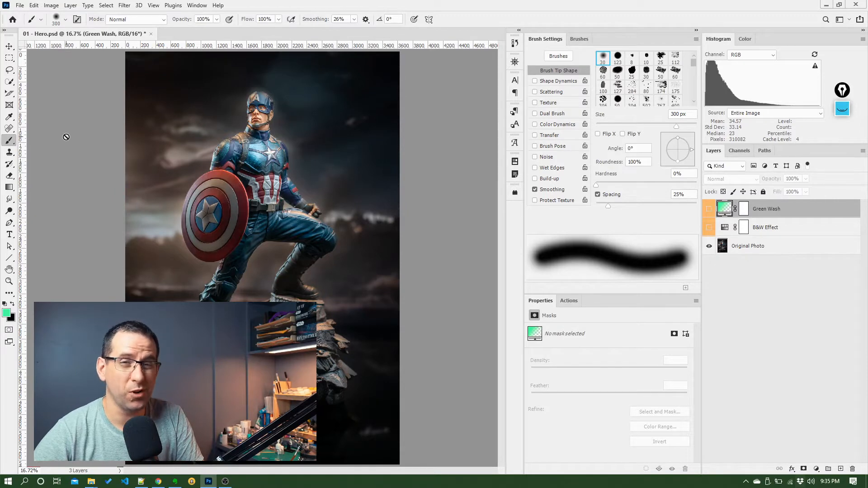
mouse_move(115, 155)
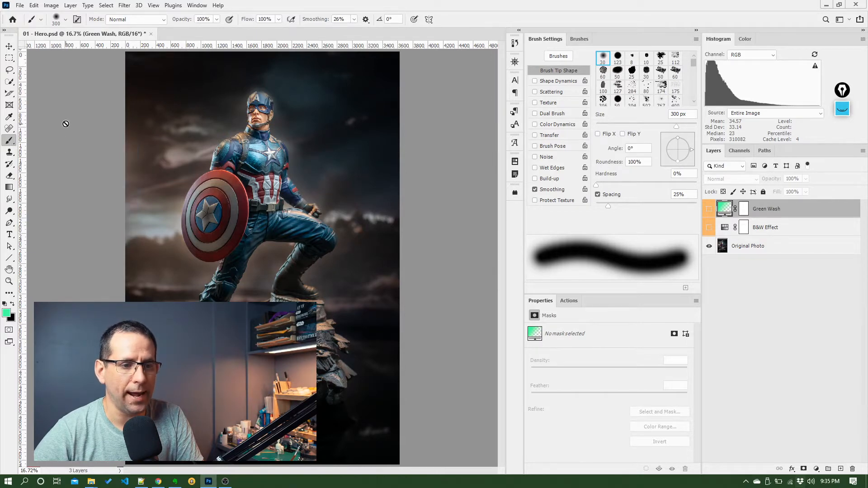
mouse_move(88, 157)
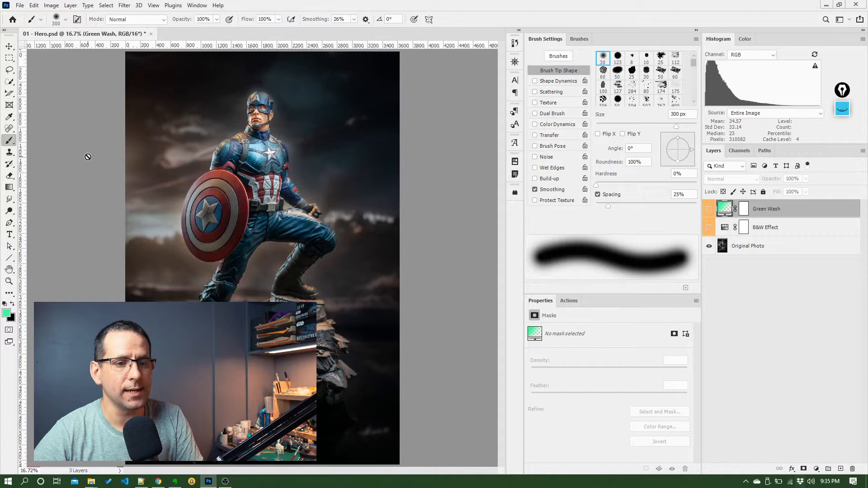
mouse_move(404, 205)
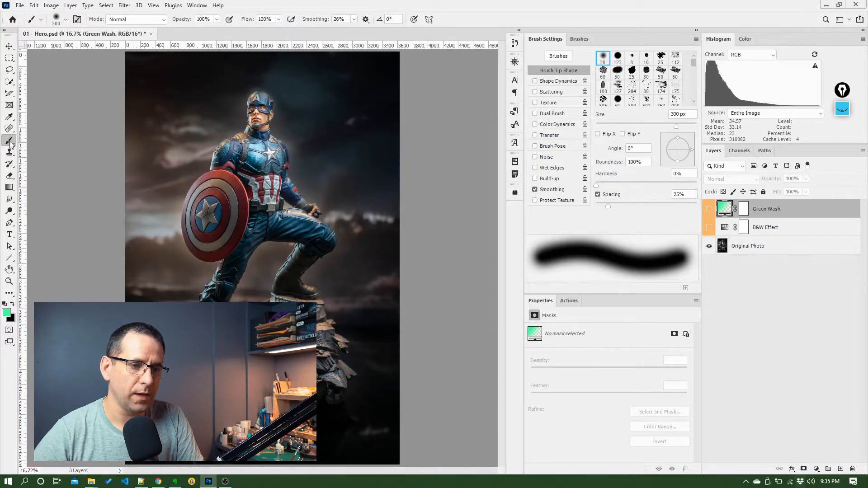
mouse_move(9, 142)
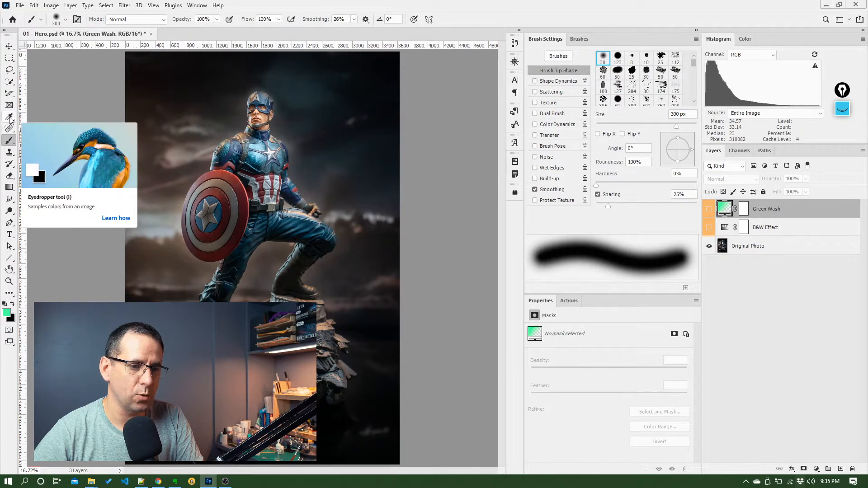
mouse_move(9, 143)
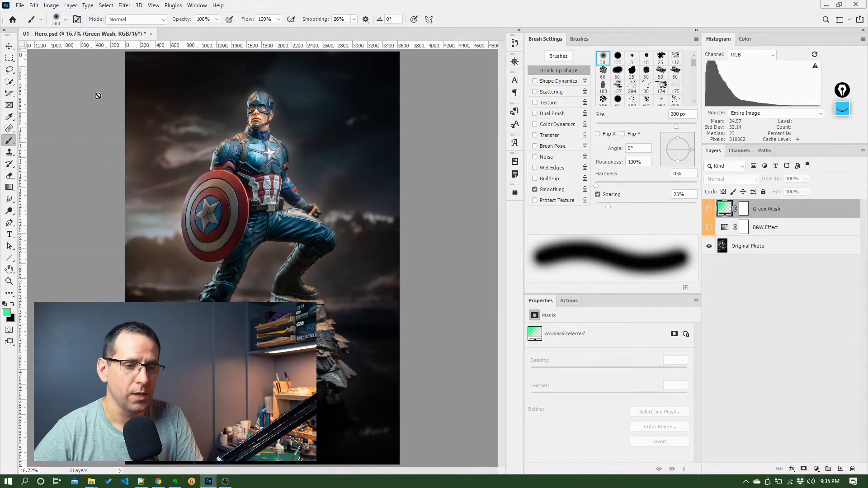
left_click(9, 47)
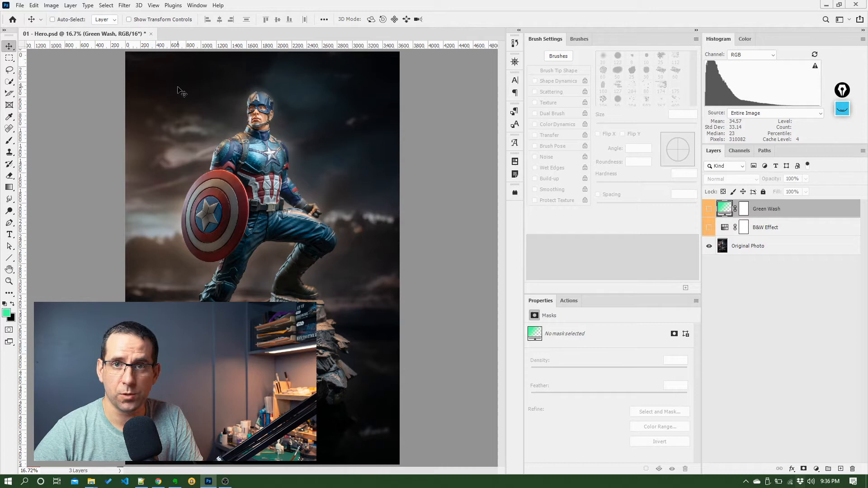
left_click(10, 126)
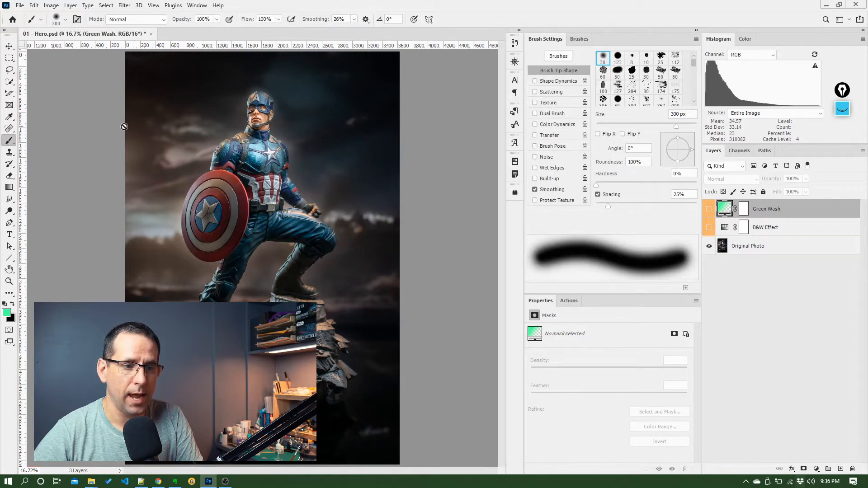
mouse_move(9, 141)
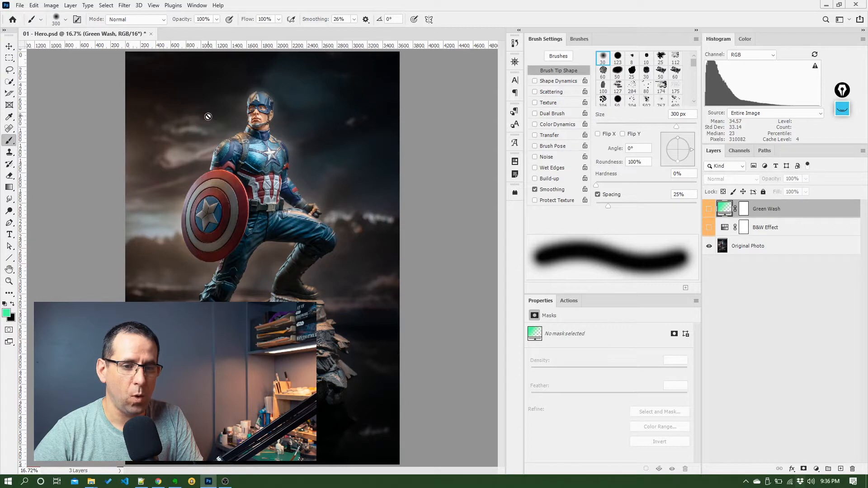
mouse_move(334, 183)
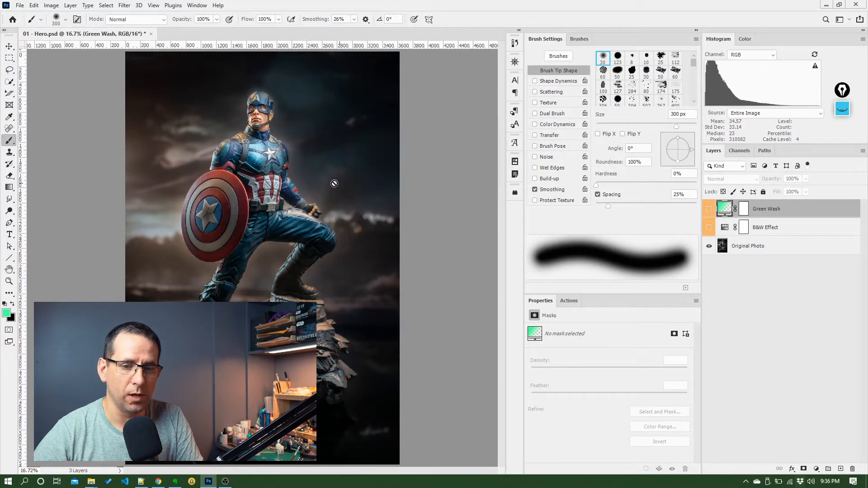
mouse_move(185, 90)
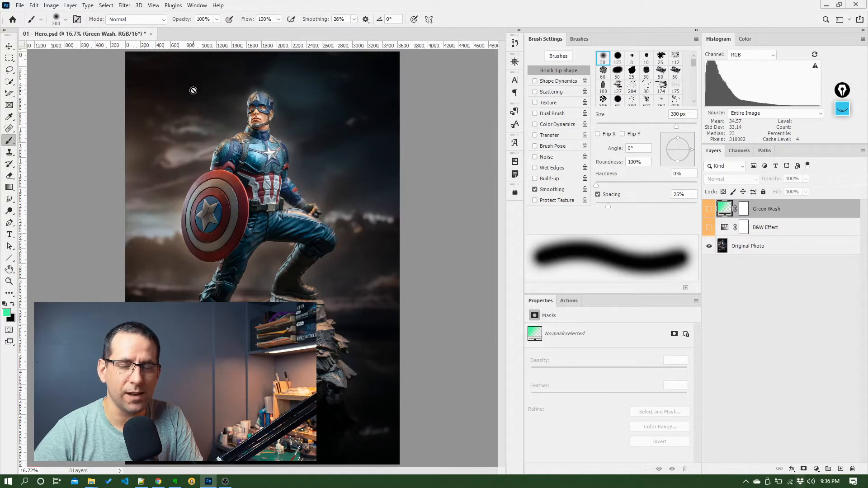
mouse_move(220, 104)
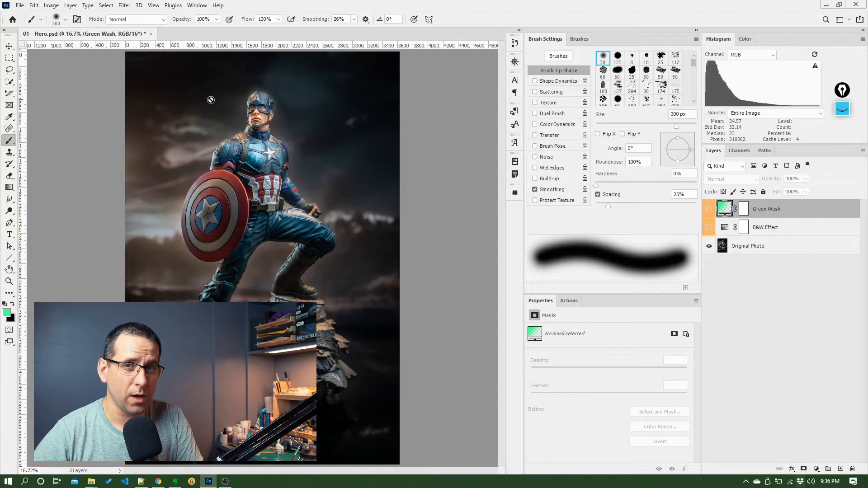
mouse_move(167, 123)
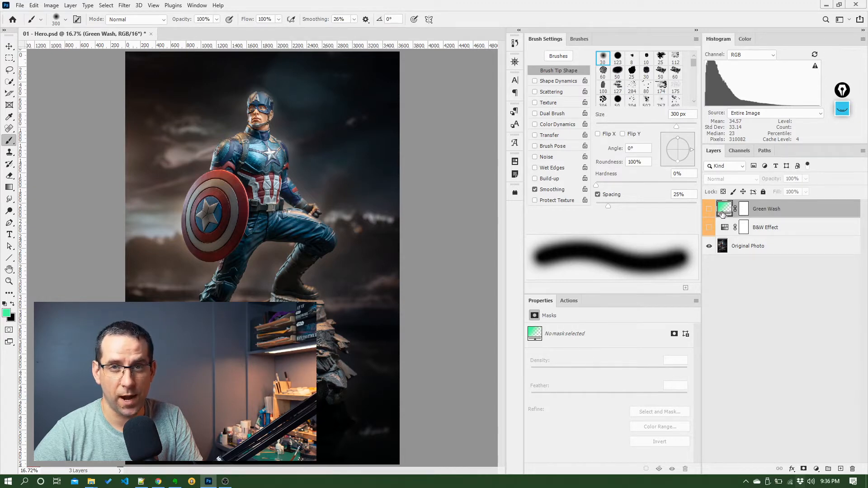
mouse_move(725, 208)
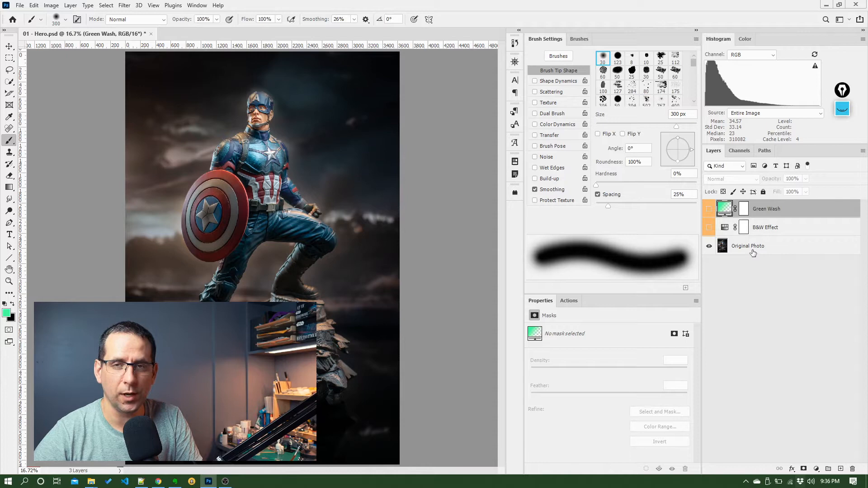
mouse_move(753, 247)
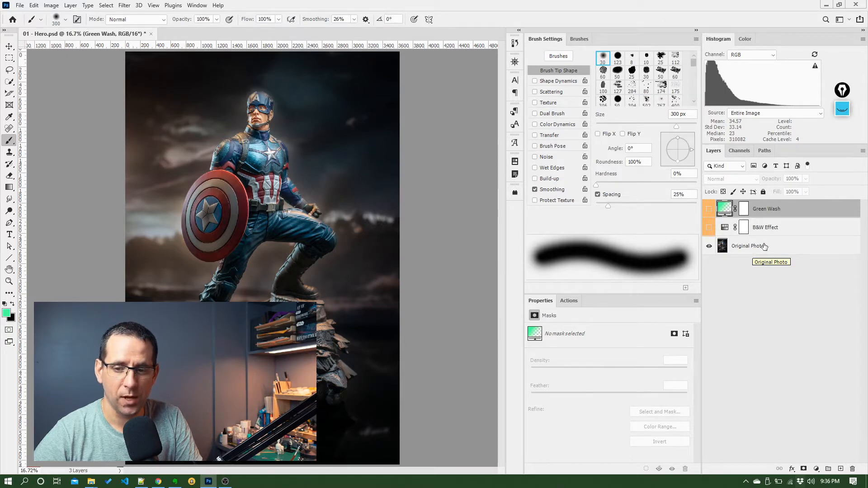
left_click(748, 246)
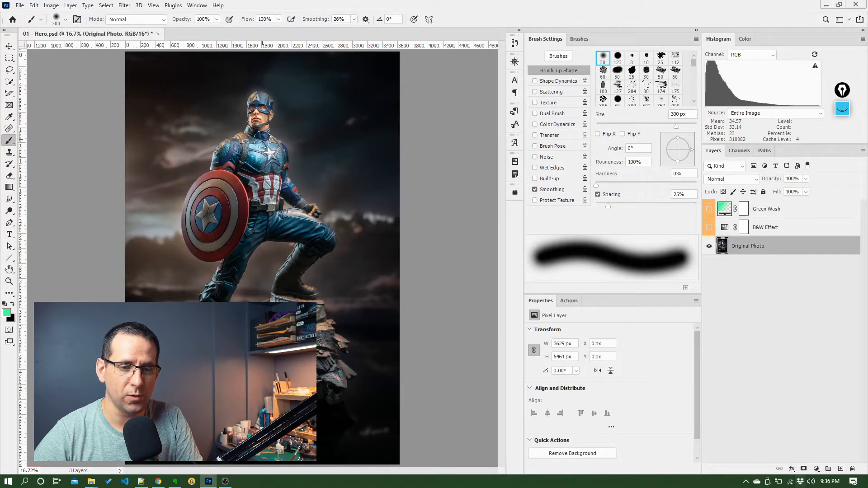
mouse_move(195, 92)
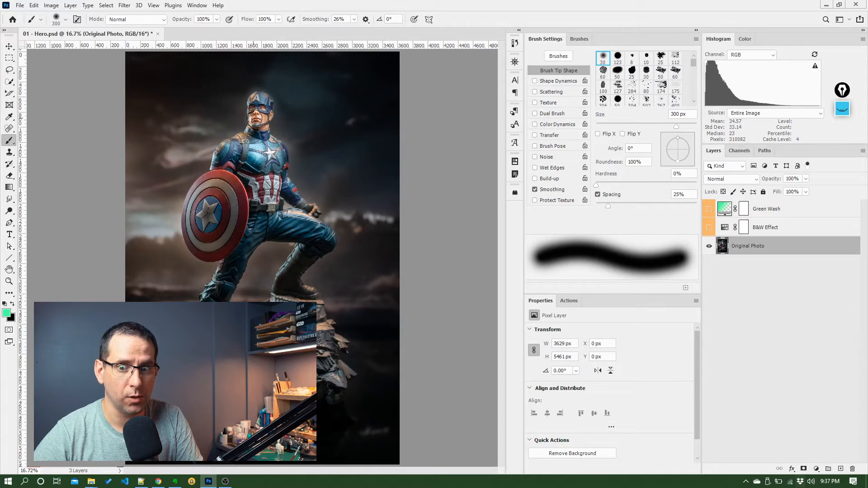
mouse_move(840, 437)
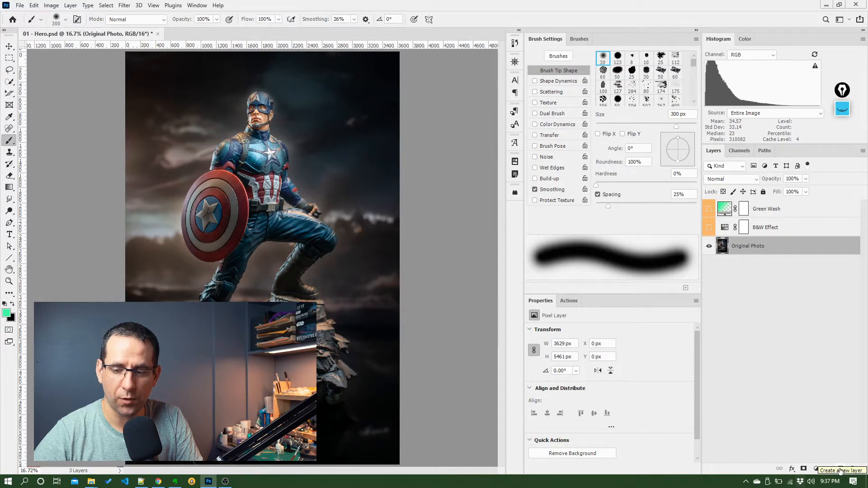
left_click(843, 469)
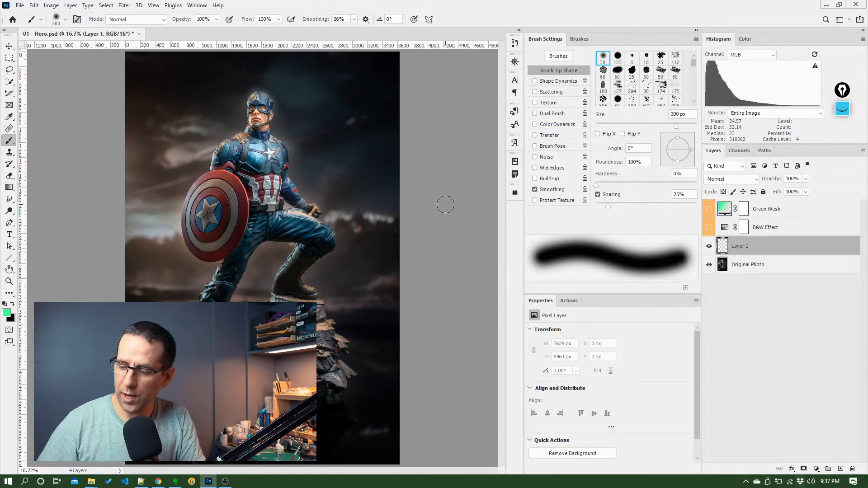
mouse_move(195, 155)
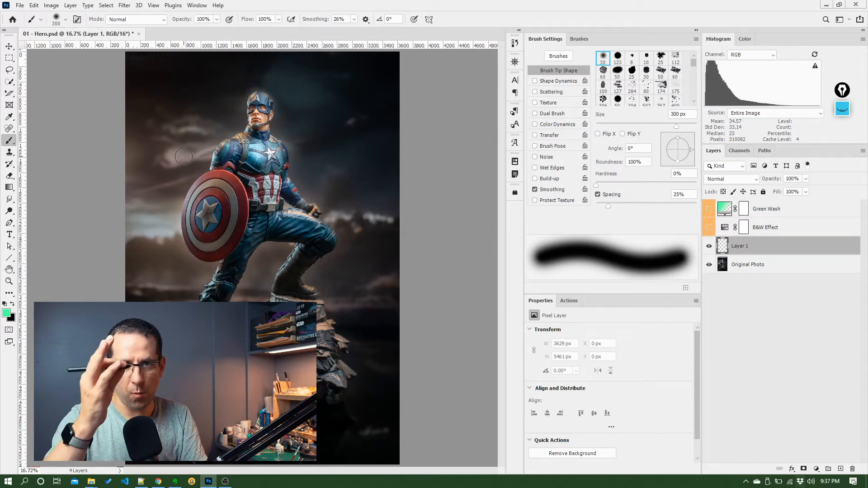
mouse_move(182, 142)
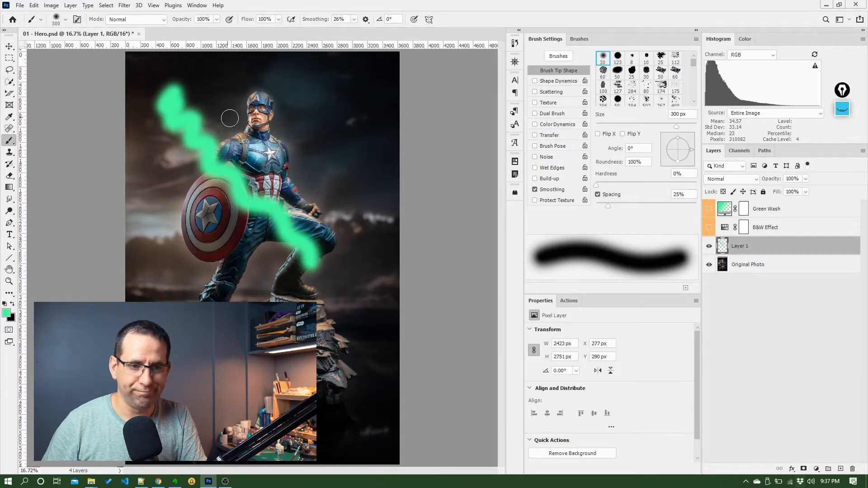
mouse_move(246, 165)
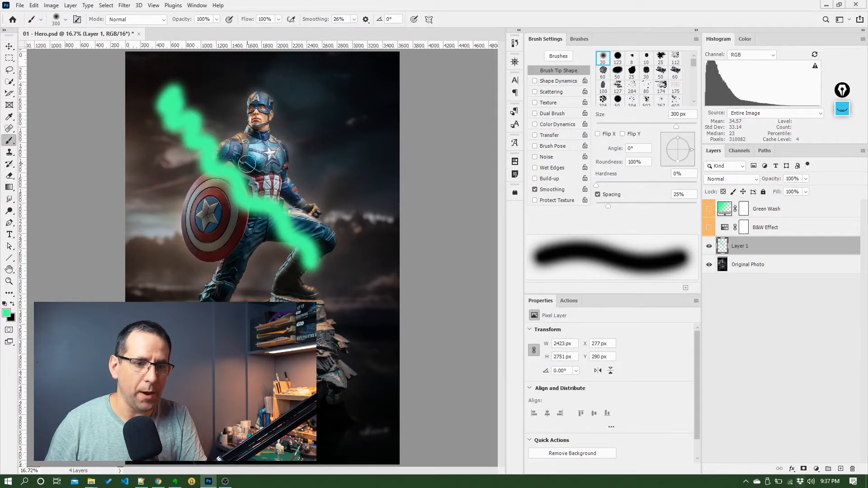
mouse_move(157, 110)
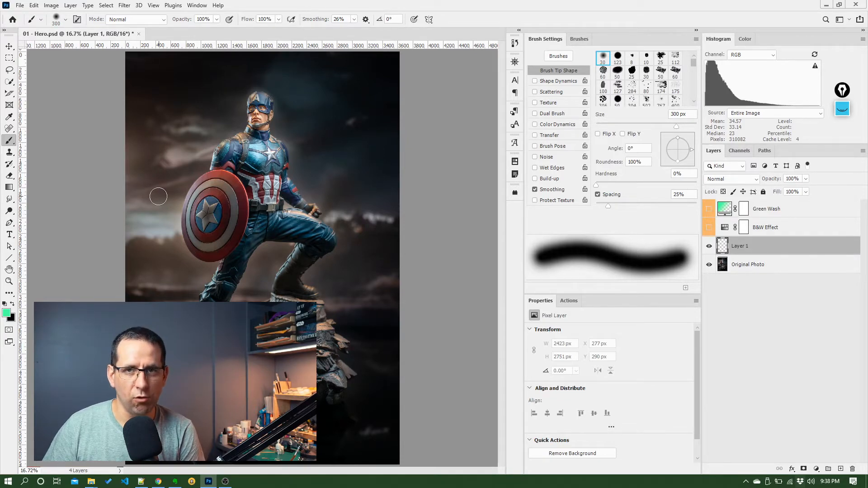
mouse_move(94, 244)
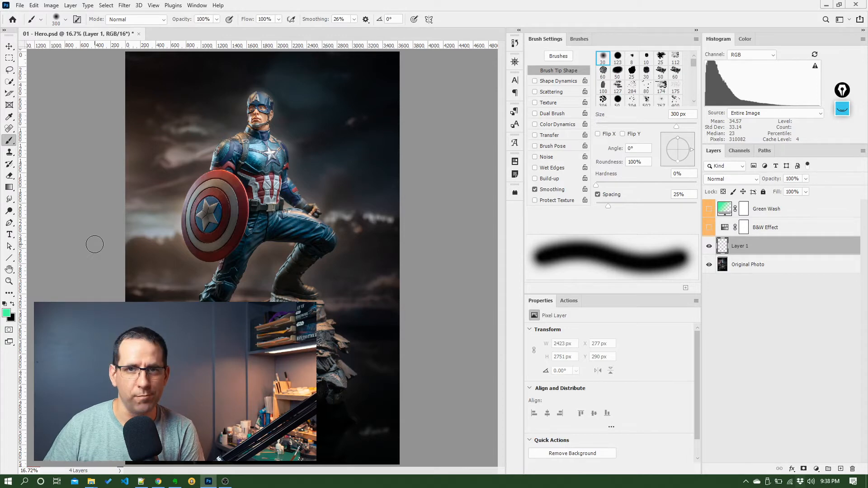
mouse_move(25, 244)
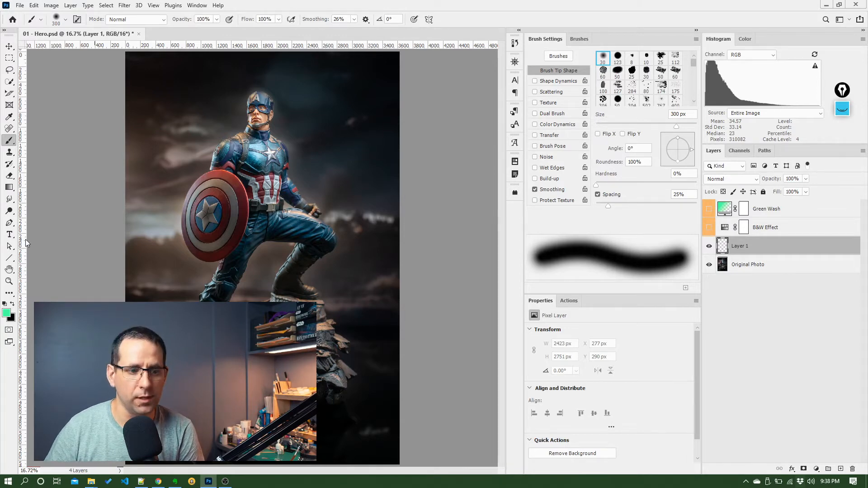
mouse_move(16, 321)
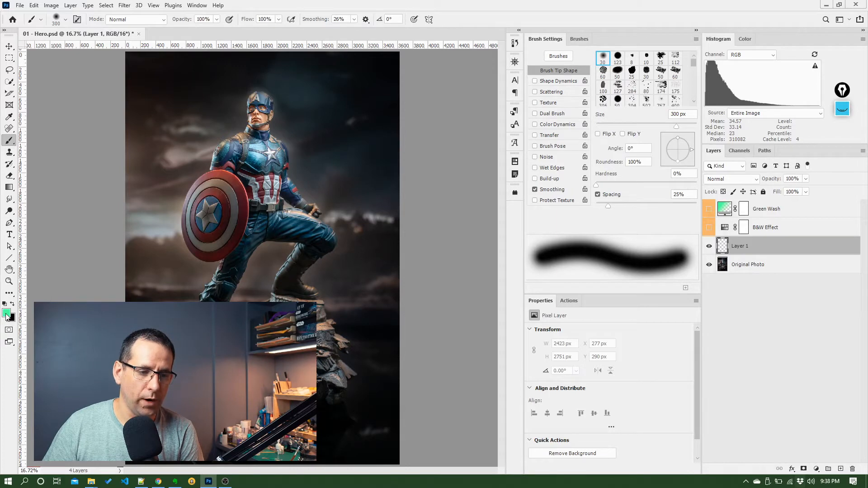
Try purple, yellow, blue and pink hues on the colour spectrum, settling on pure red.
left_click(8, 311)
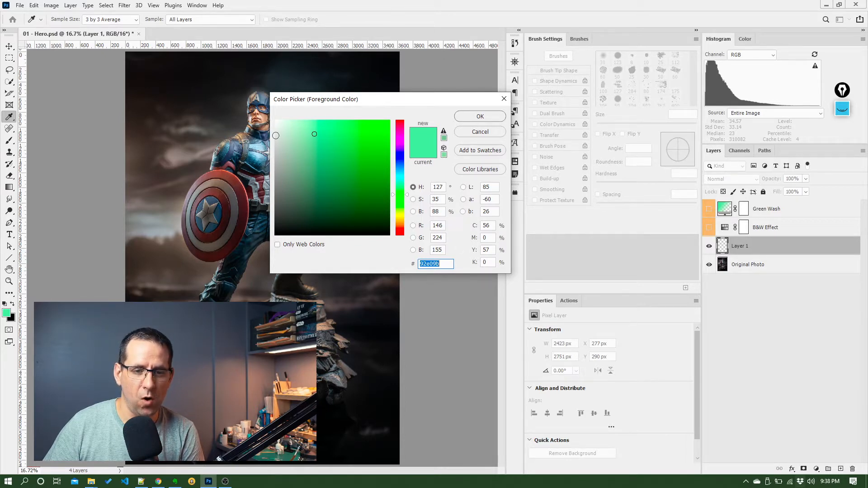
mouse_move(400, 125)
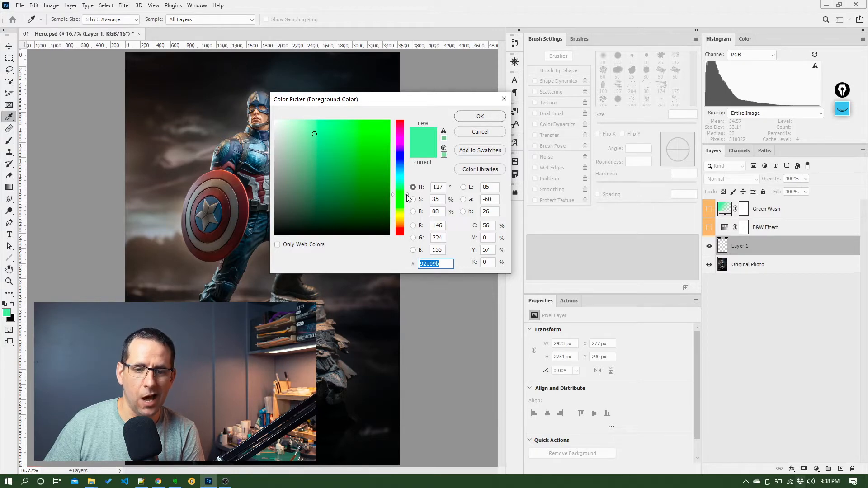
left_click(400, 149)
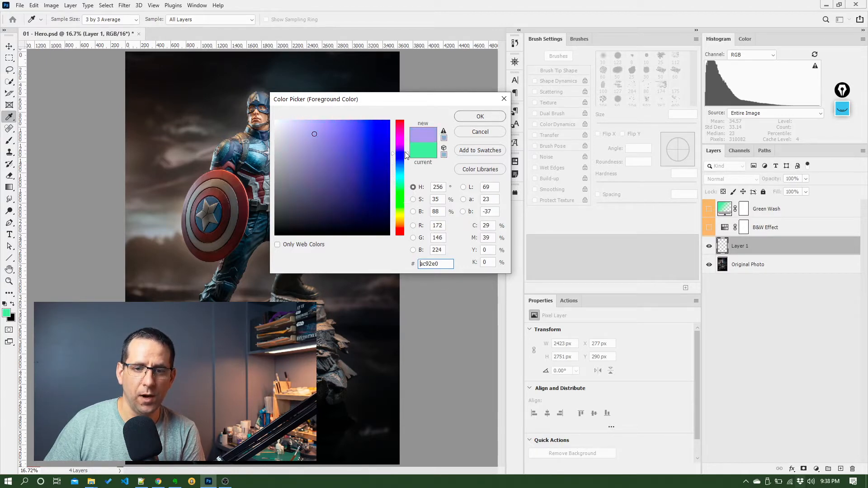
left_click(400, 216)
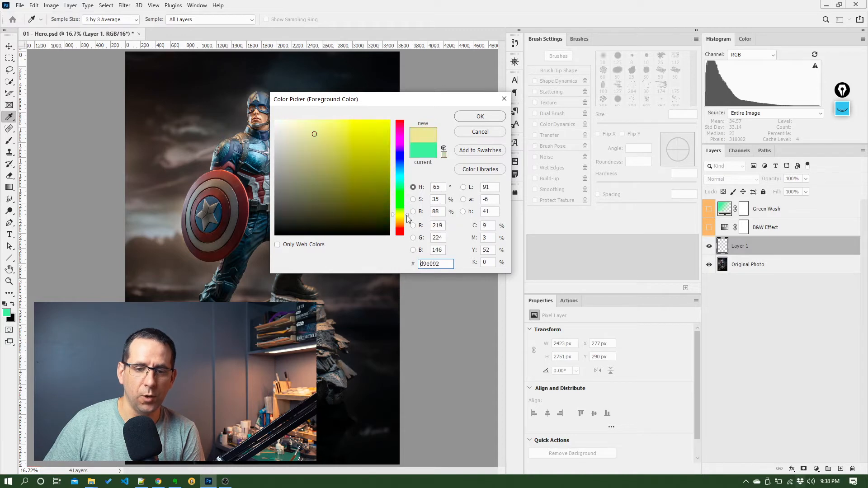
left_click(400, 157)
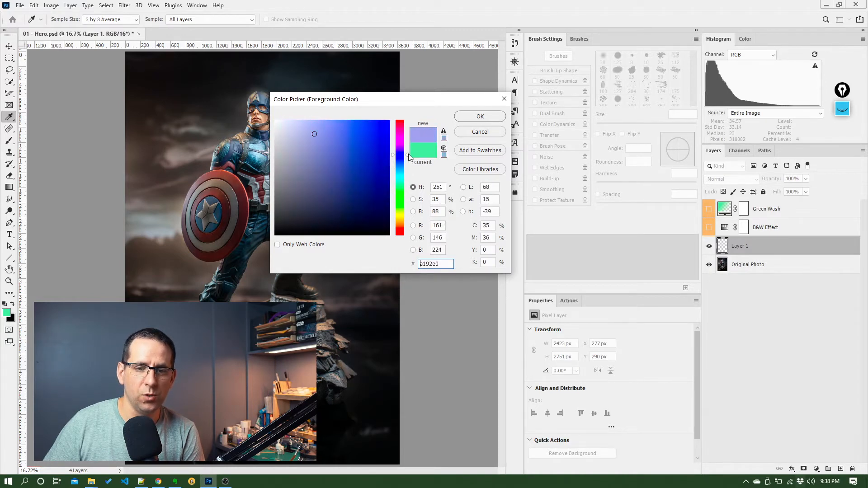
left_click(400, 123)
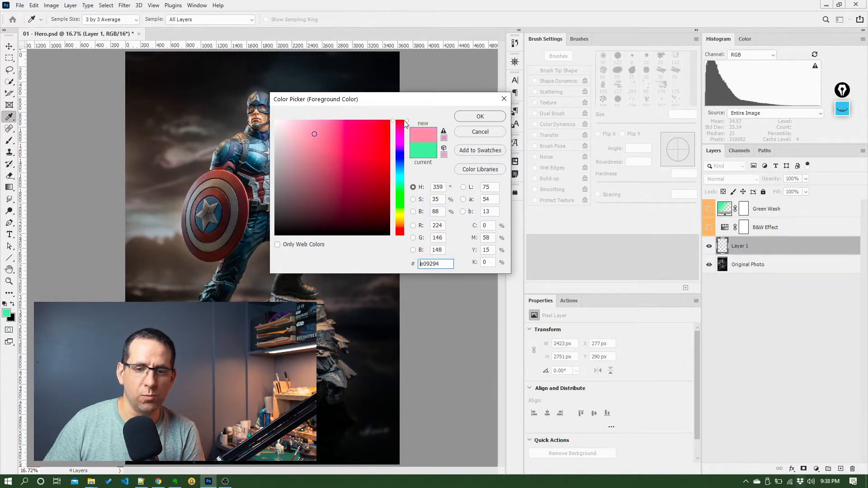
left_click(399, 121)
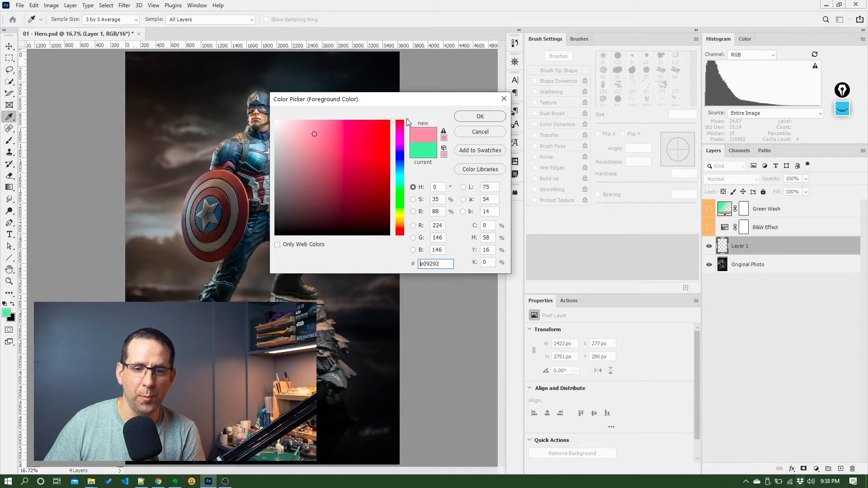
left_click(345, 156)
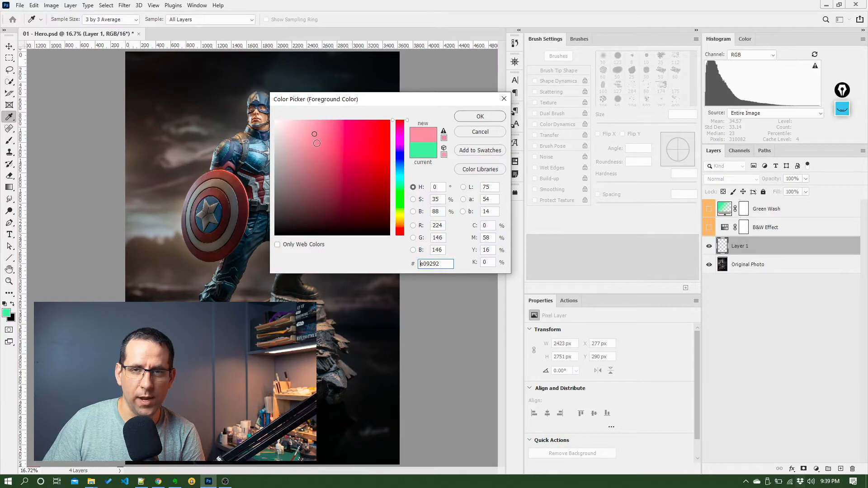
Try several red shades, then confirm a bright strong red (#bc2424, R 188 G 36 B 36).
left_click(276, 171)
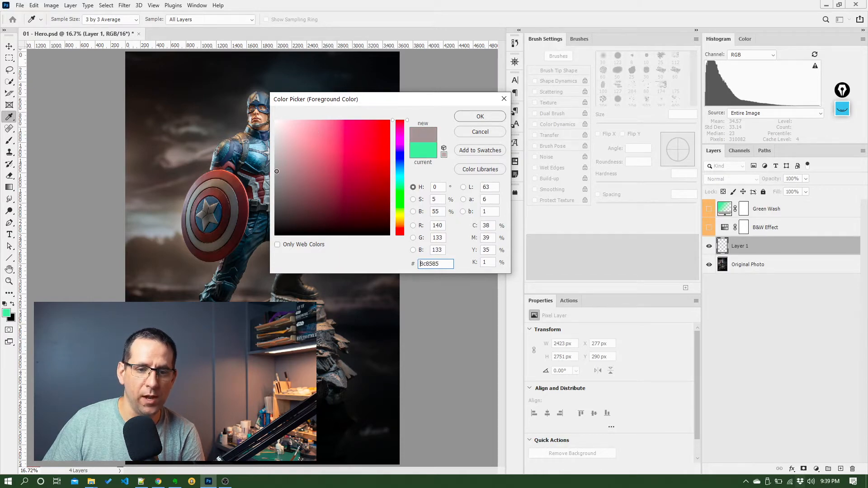
left_click(289, 176)
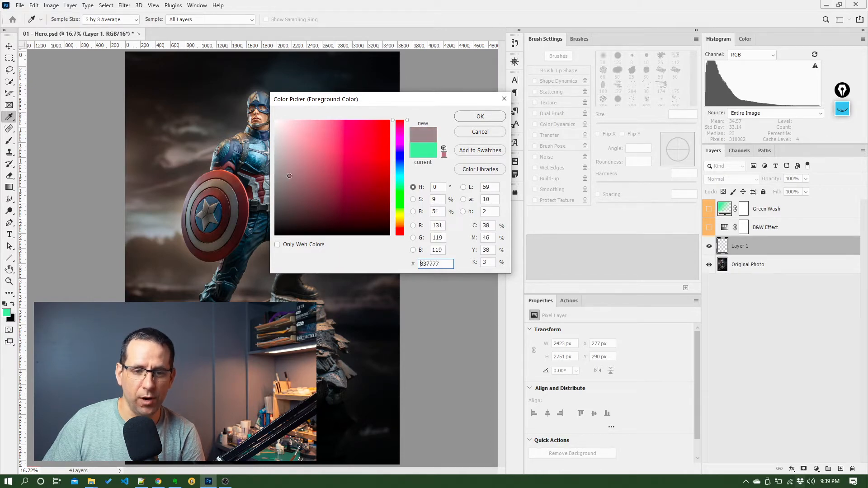
left_click(384, 176)
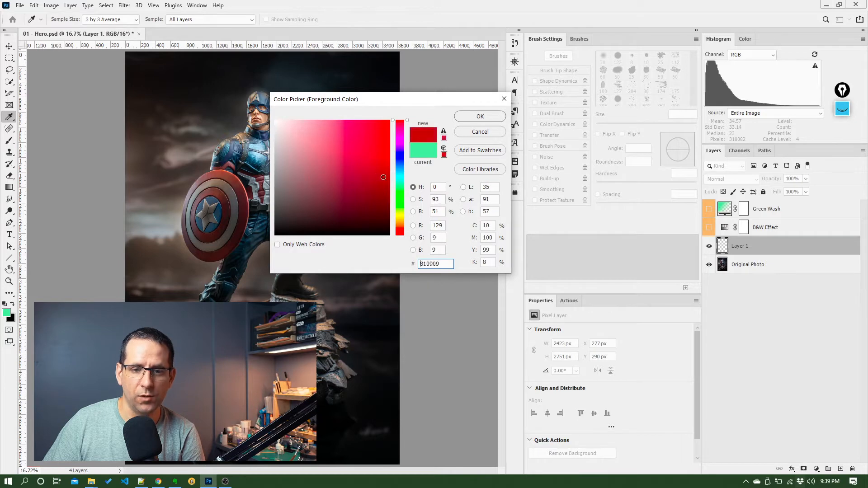
left_click(392, 176)
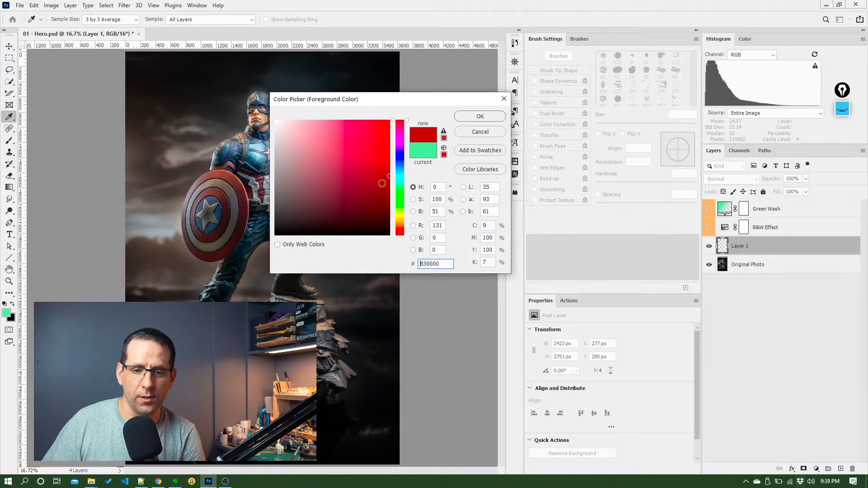
left_click(391, 235)
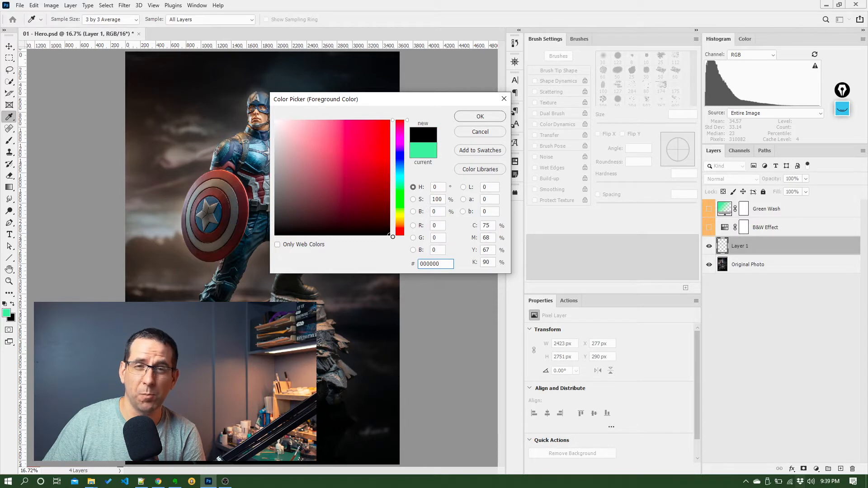
left_click(401, 117)
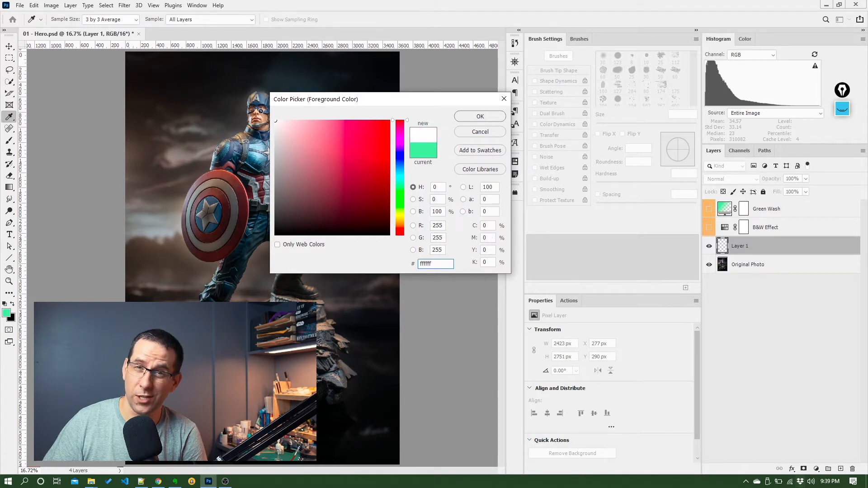
left_click(324, 167)
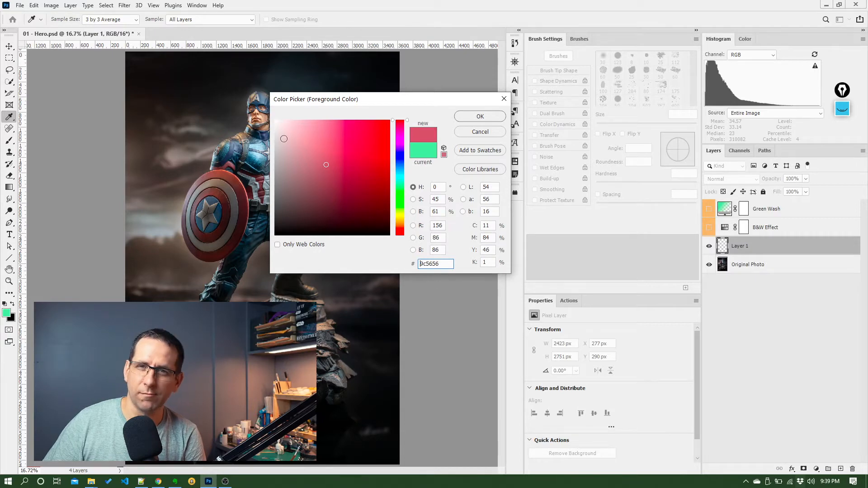
left_click(334, 168)
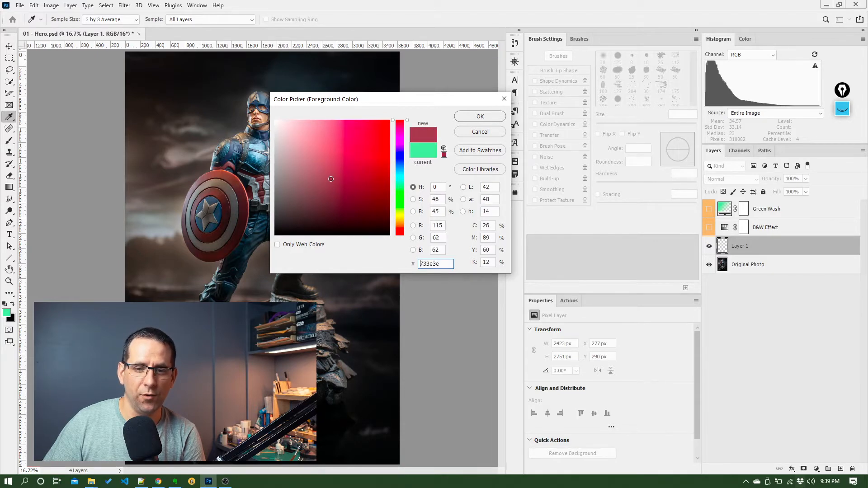
left_click(367, 151)
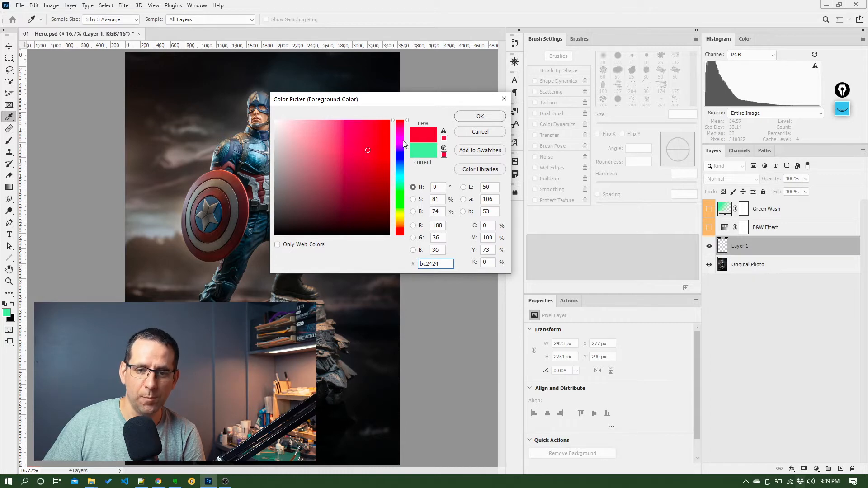
mouse_move(468, 121)
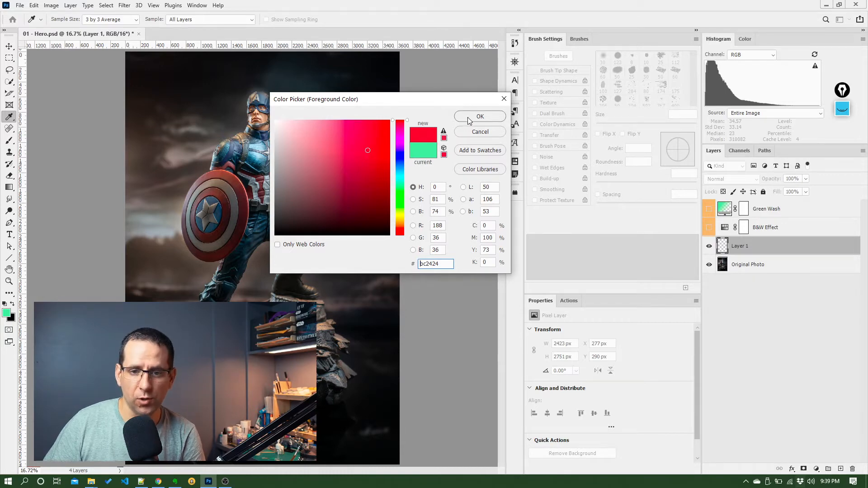
mouse_move(471, 227)
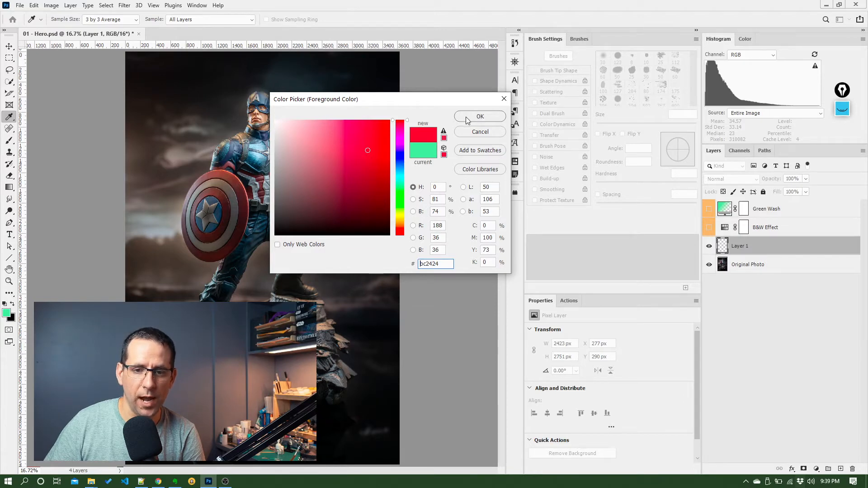
left_click(479, 116)
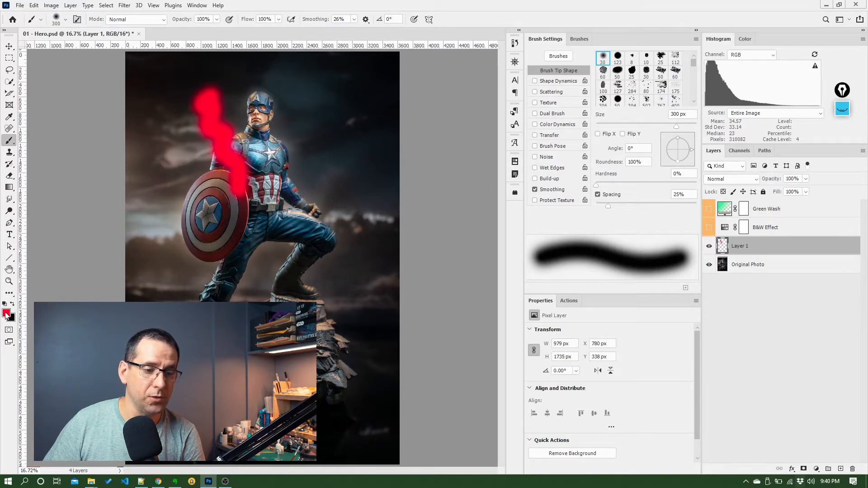
left_click(6, 314)
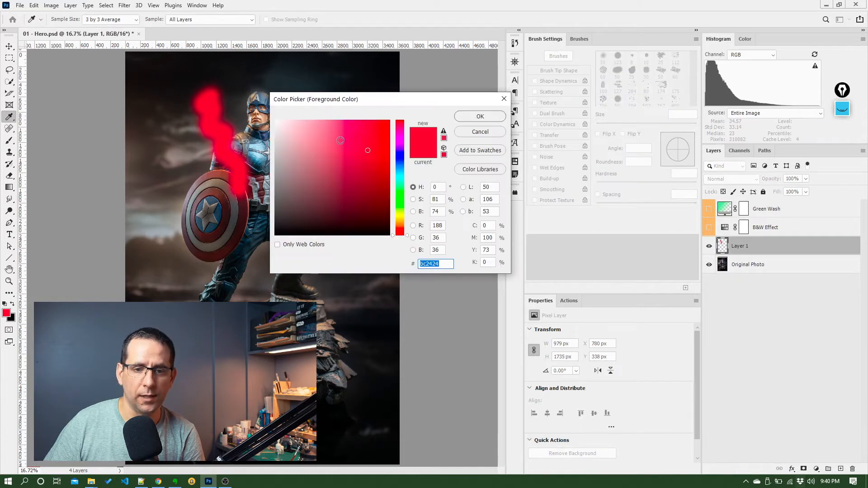
left_click(479, 116)
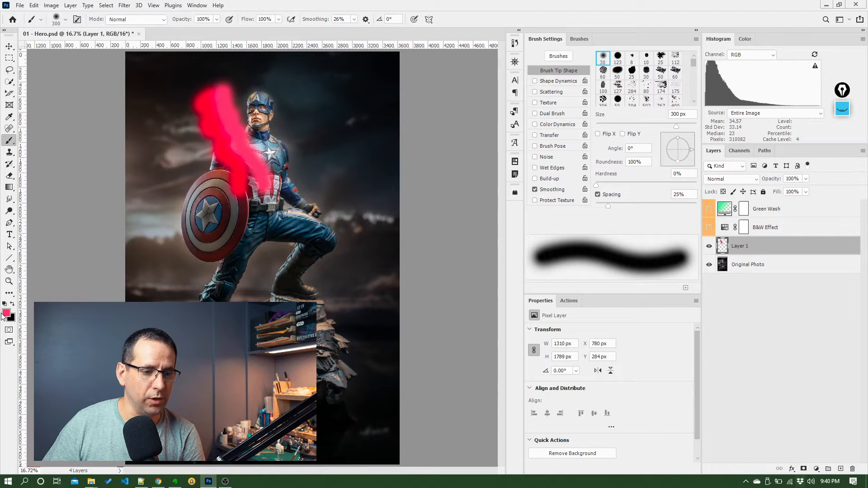
left_click(6, 310)
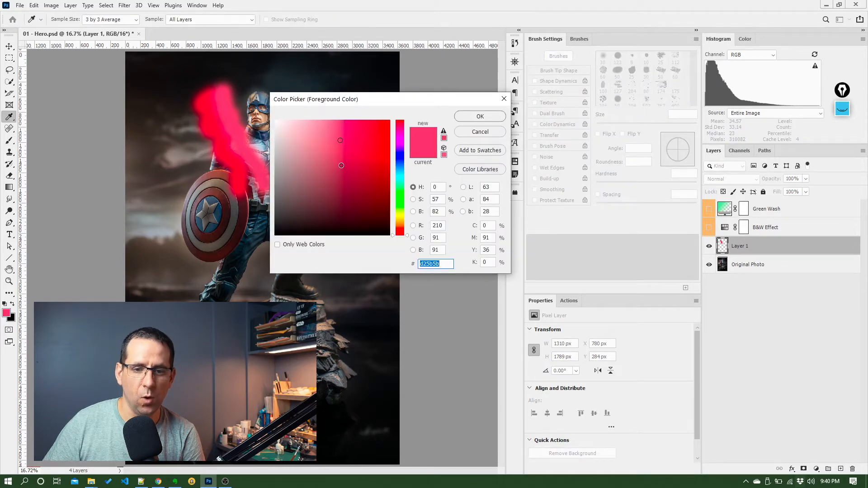
left_click(479, 116)
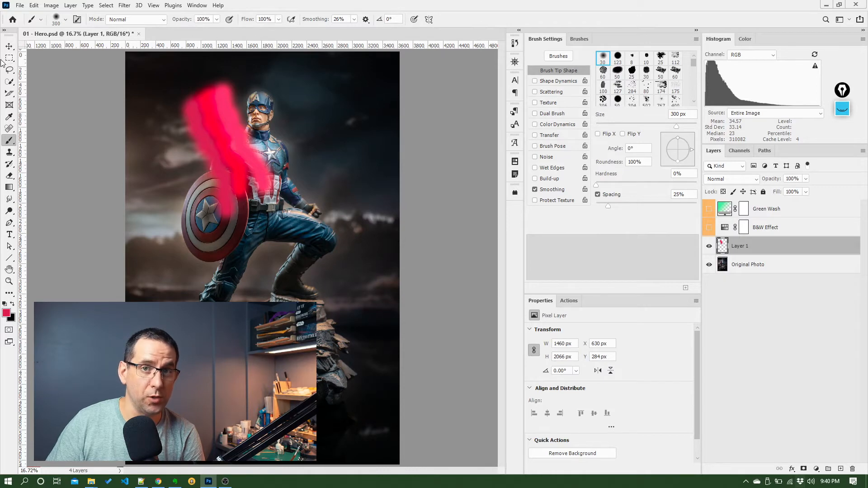
mouse_move(249, 49)
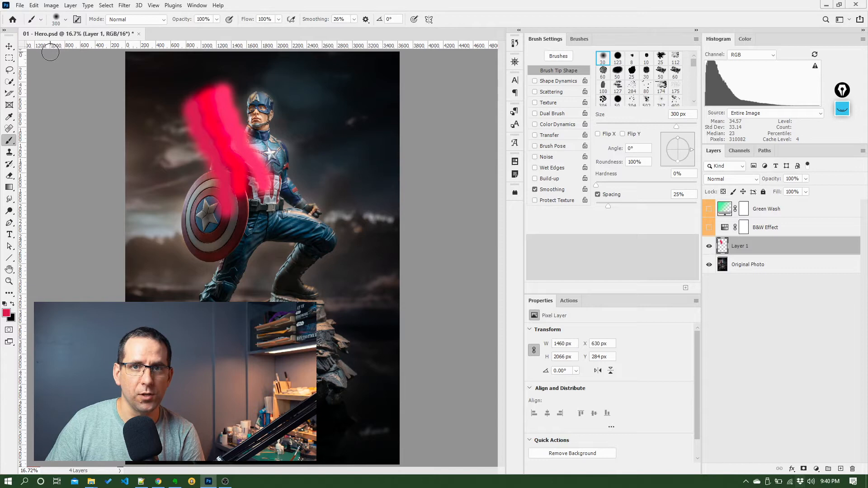
mouse_move(70, 52)
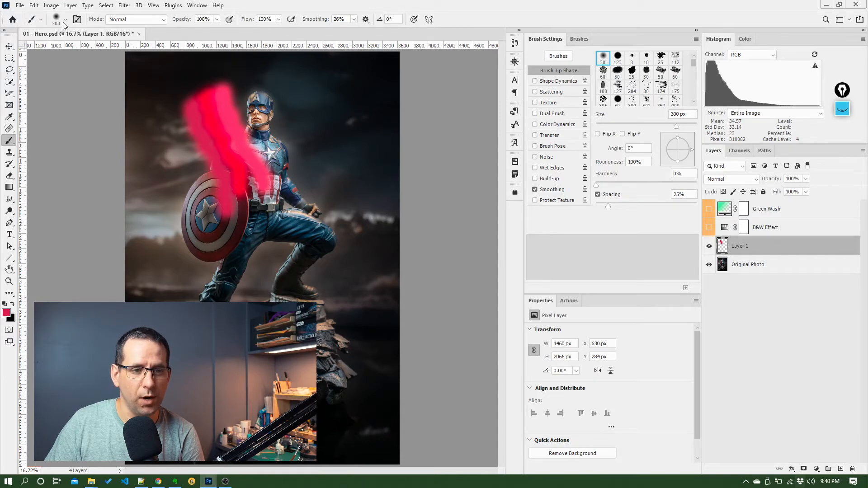
Set the brush to 448 px with 79% hardness, then raise hardness to 100%.
left_click(65, 19)
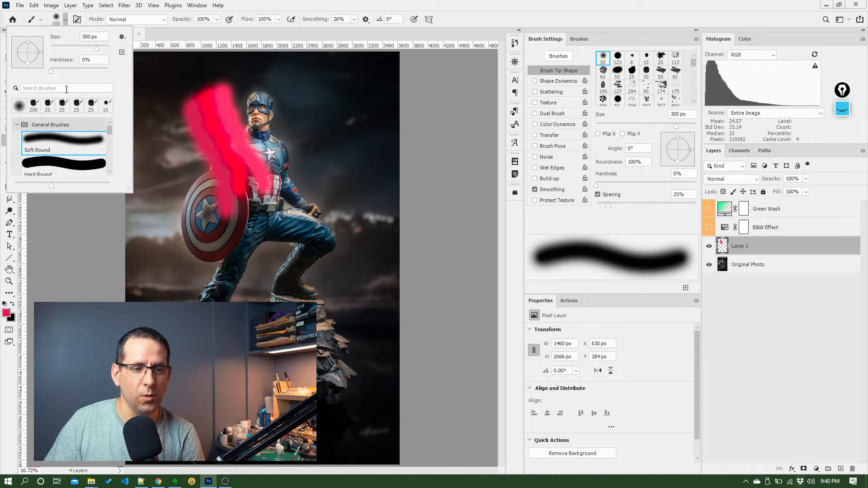
mouse_move(64, 76)
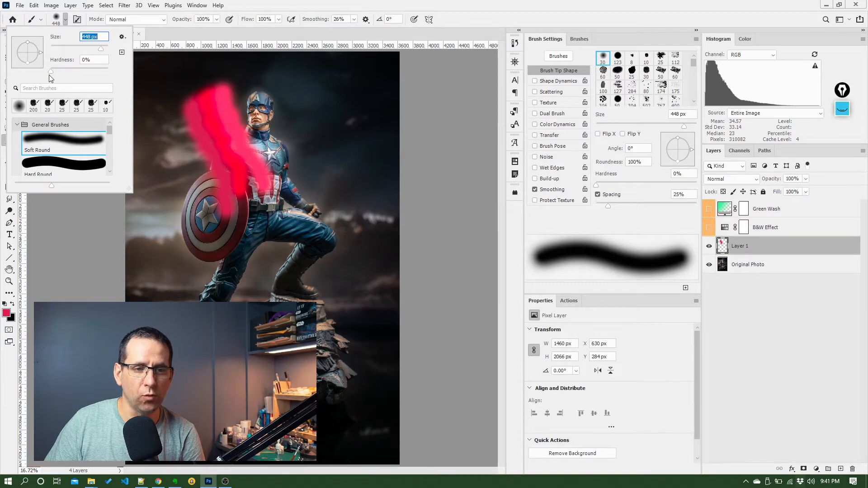
mouse_move(52, 74)
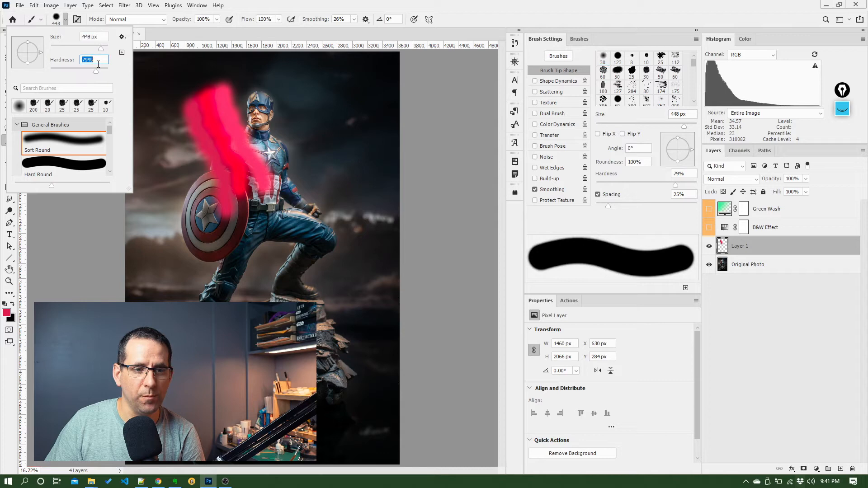
left_click(302, 88)
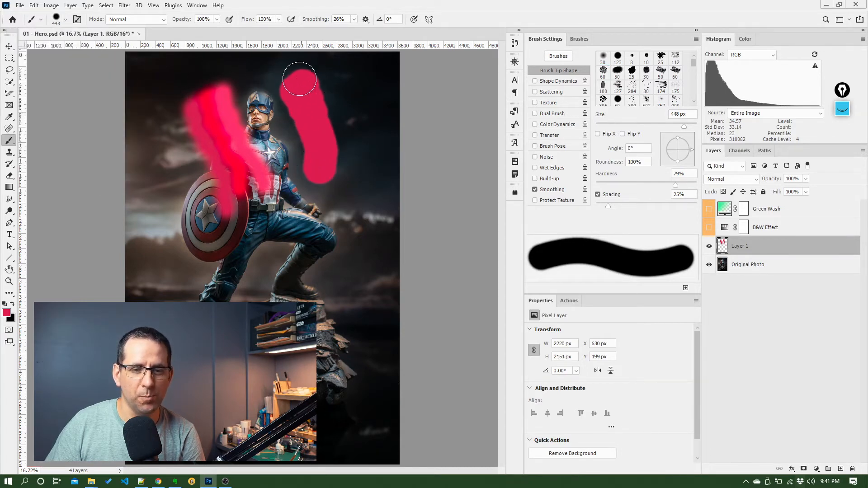
mouse_move(96, 91)
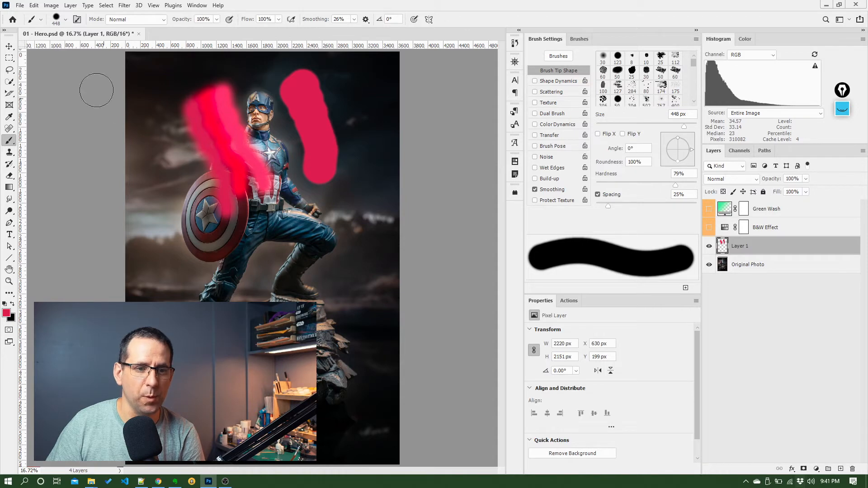
left_click(65, 19)
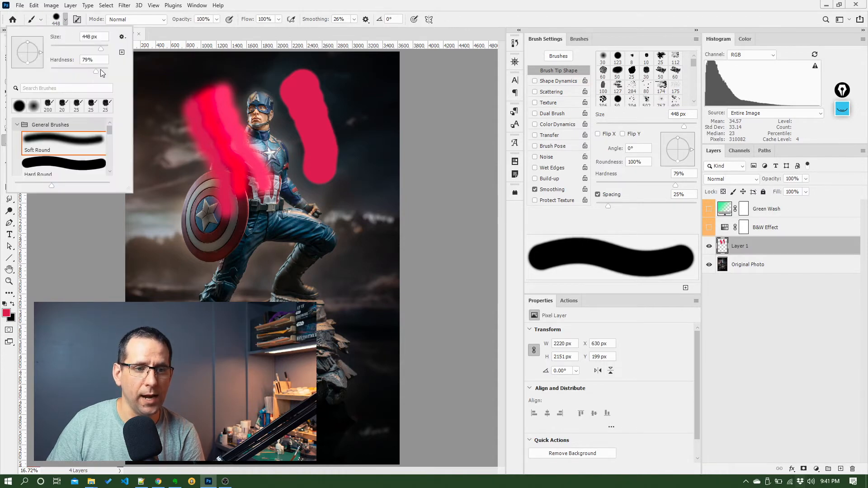
triple_click(90, 59)
type("100")
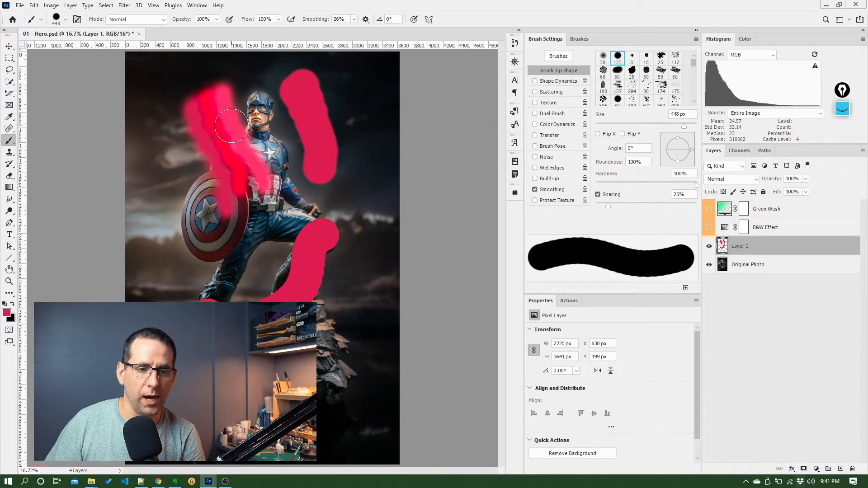
mouse_move(163, 105)
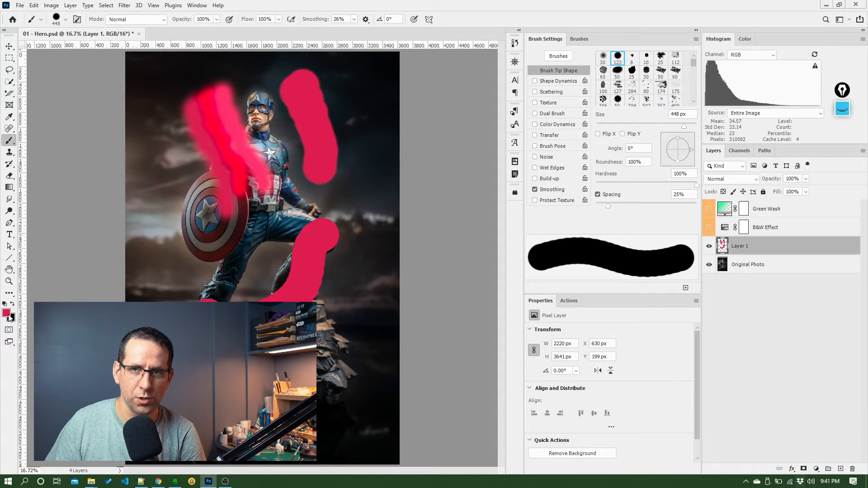
mouse_move(158, 125)
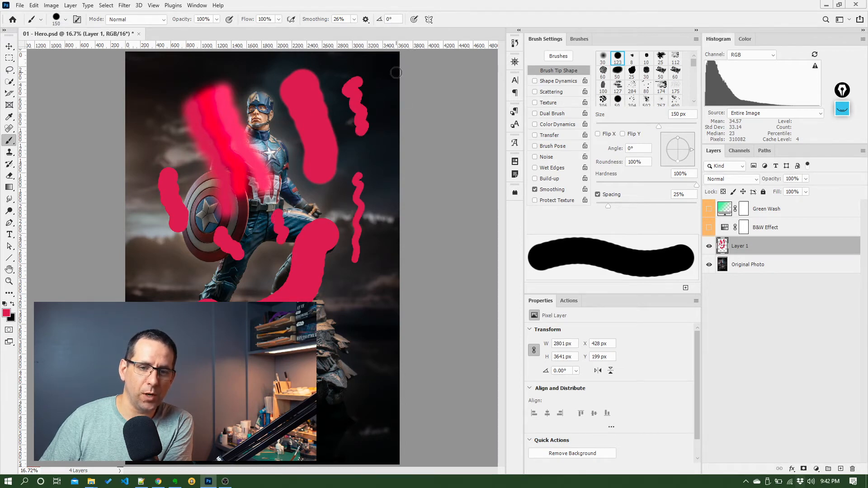
mouse_move(156, 128)
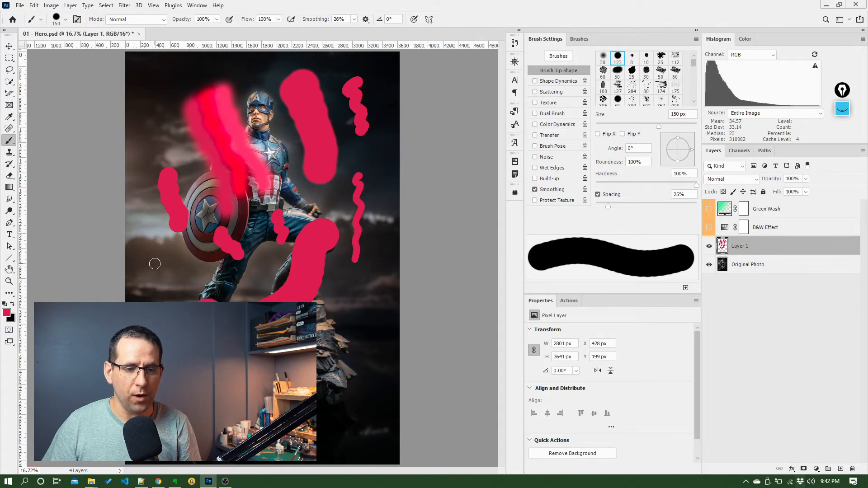
Bring up the Brush Preset Picker over the canvas to reach the Dry Media pencils.
right_click(155, 264)
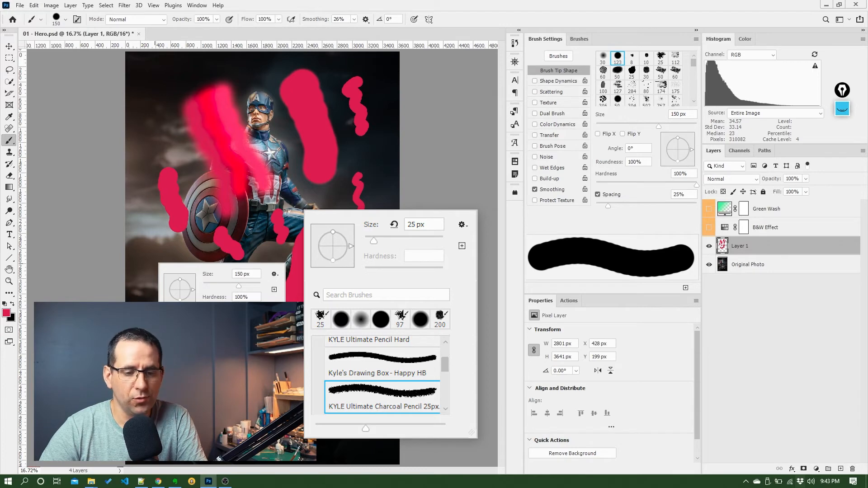
Choose the KYLE Ultimate Pencil Hard textured brush from the presets.
left_click(631, 57)
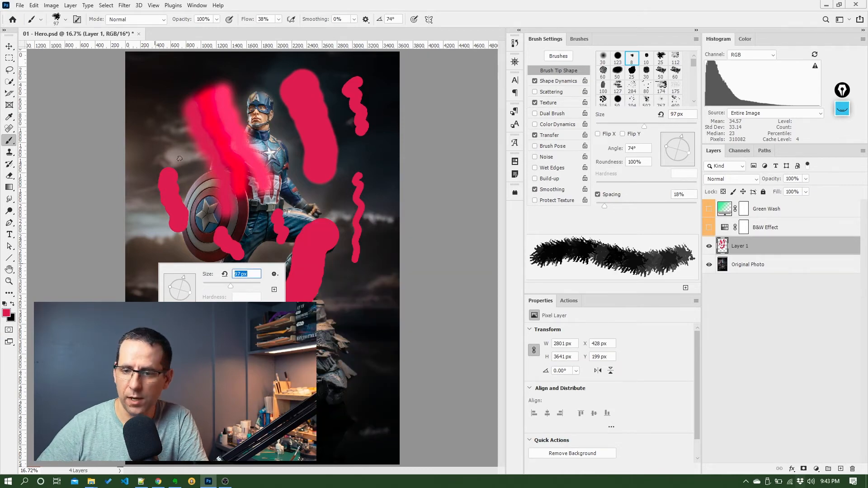
mouse_move(196, 89)
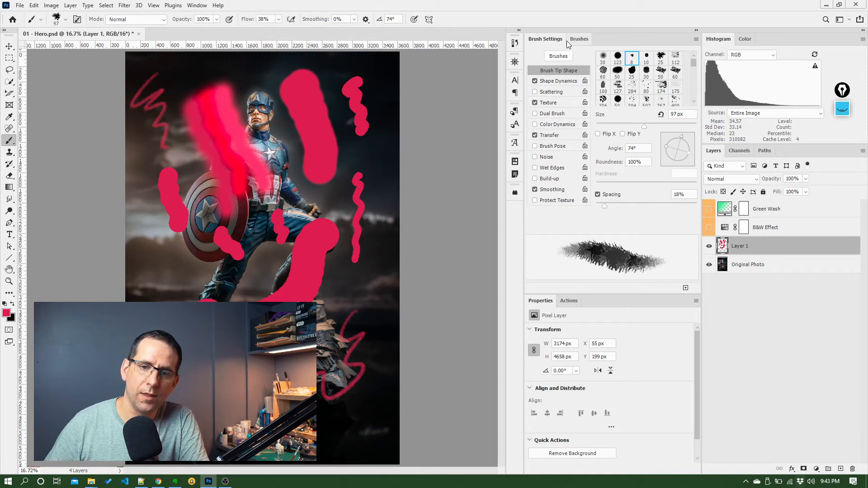
mouse_move(549, 52)
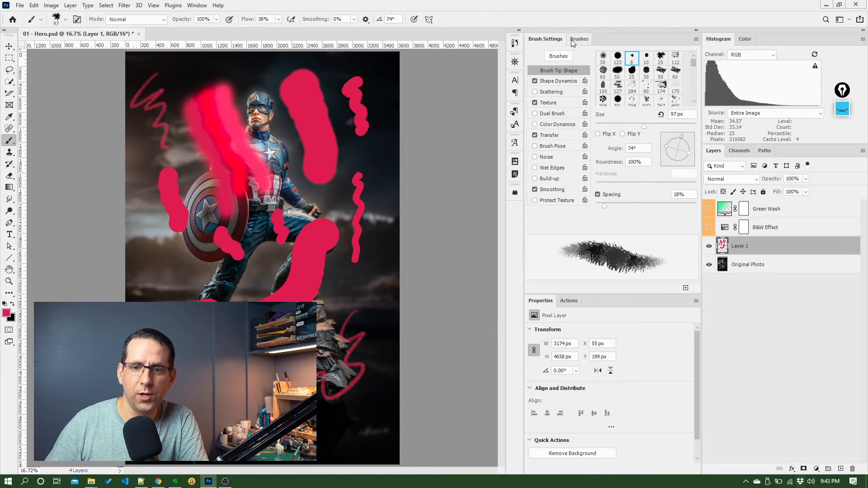
left_click(579, 39)
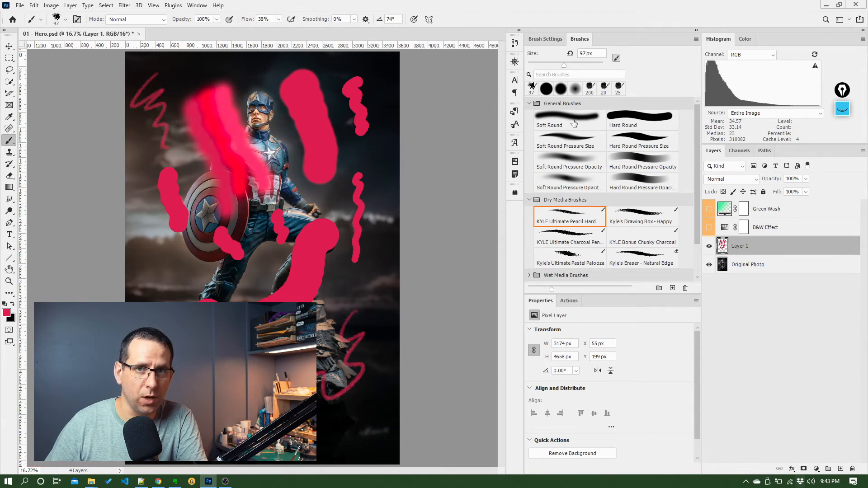
left_click(545, 39)
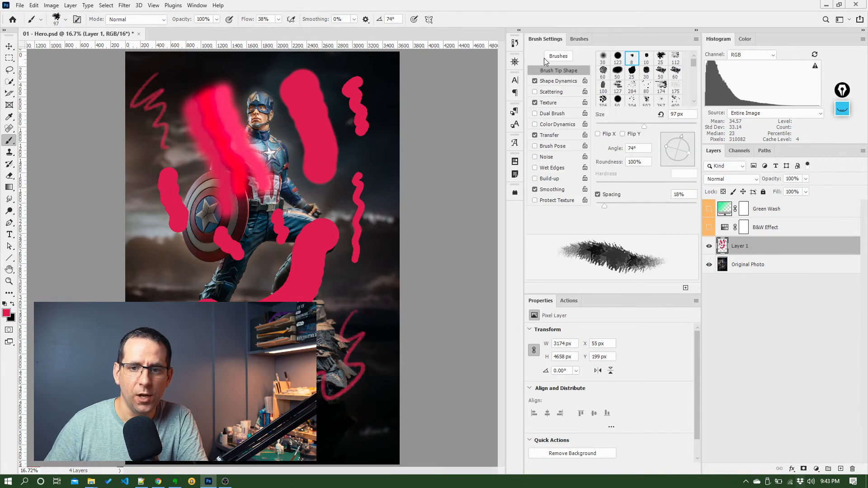
mouse_move(540, 64)
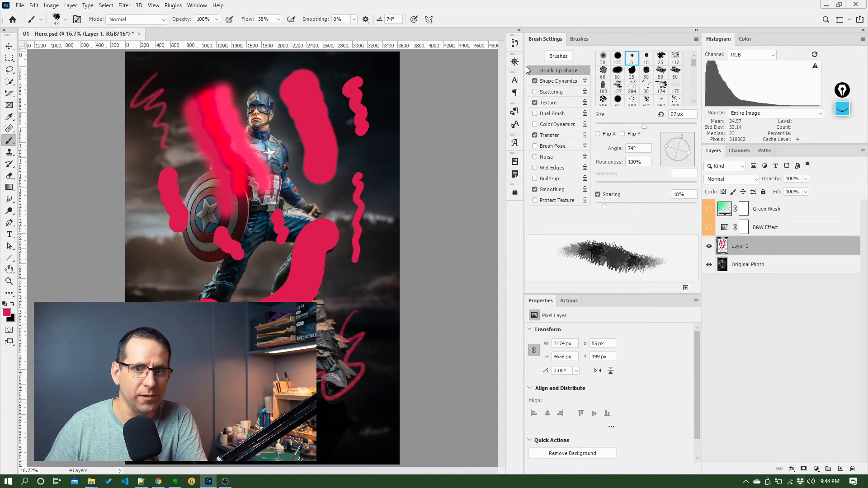
mouse_move(530, 65)
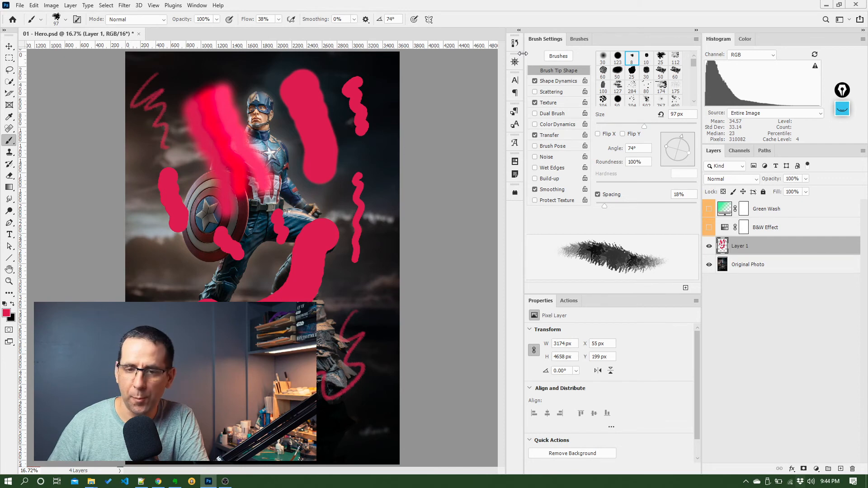
mouse_move(564, 82)
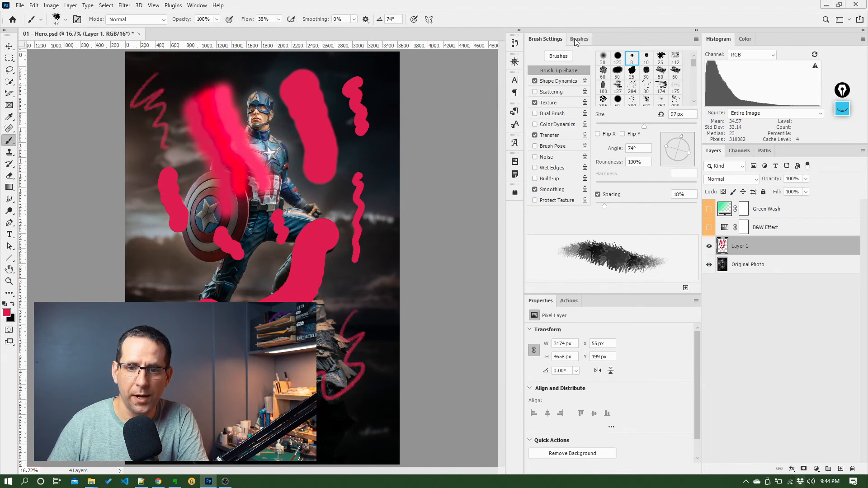
Return to the full brush preset list and view the preset picker over the canvas.
left_click(579, 39)
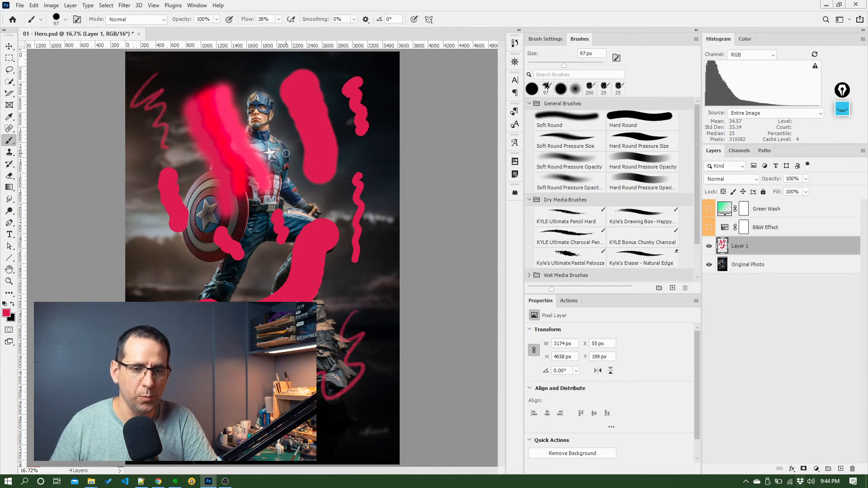
right_click(282, 155)
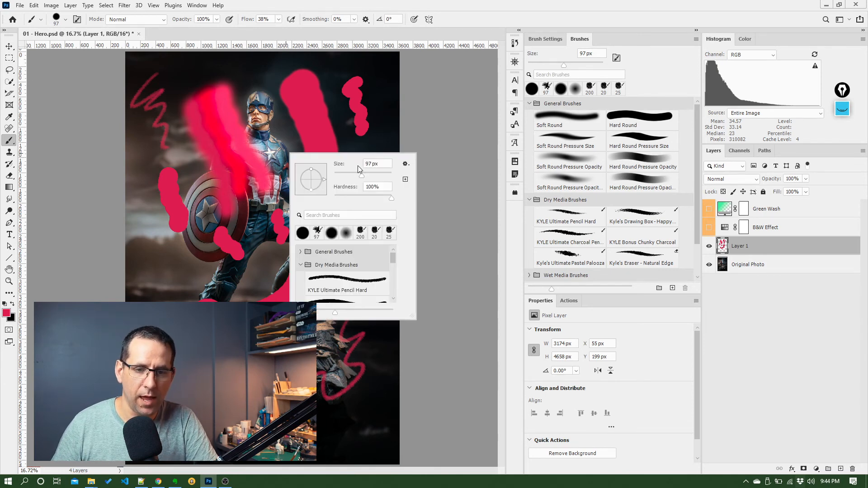
mouse_move(360, 198)
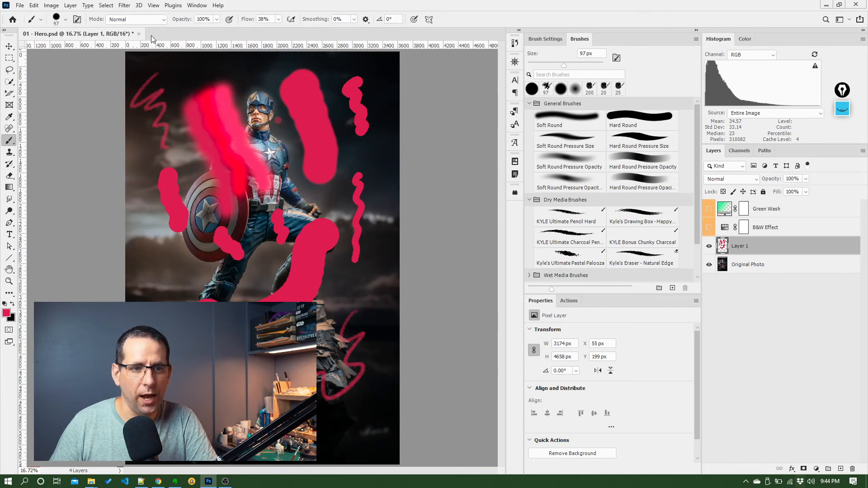
mouse_move(255, 30)
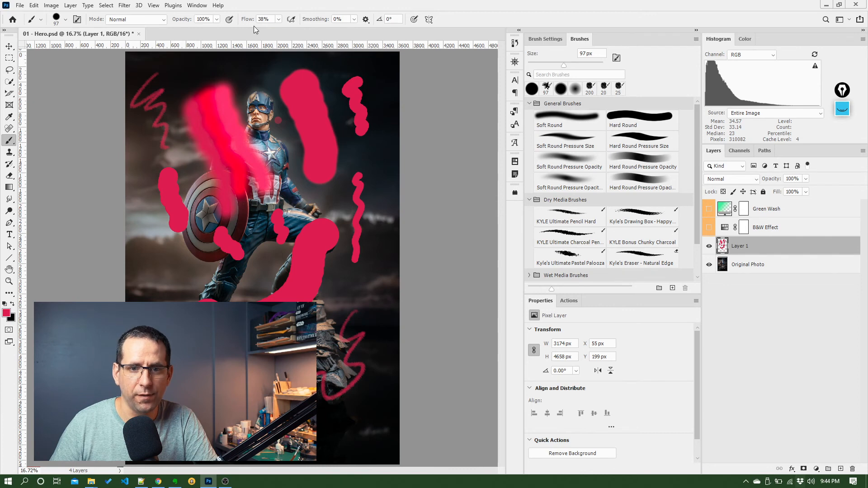